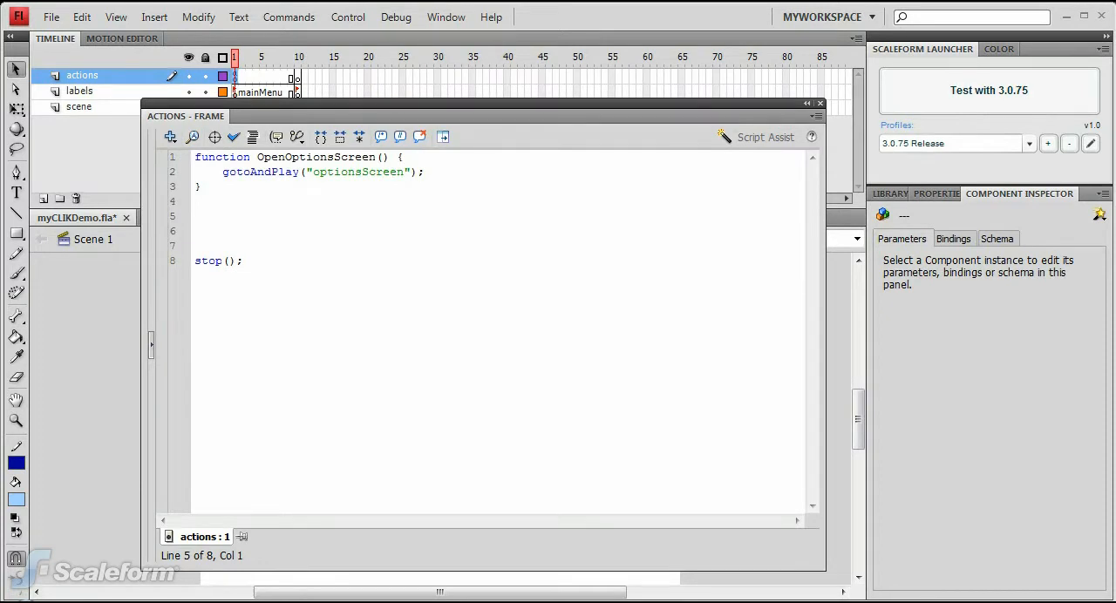
- Add a click listener on optionsBtn calling OpenOptionsScreen and set optionsBtn.focused = true
left_click(265, 216)
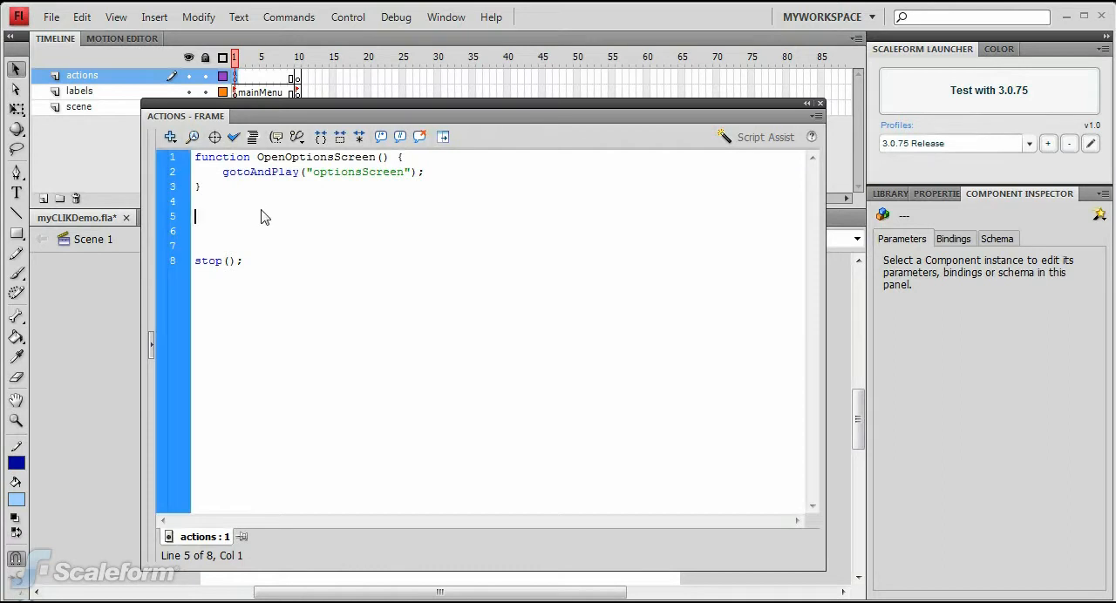
type("optionsBtn.addEventListener(\"click\", this, \"OpenOptionsScreen\");")
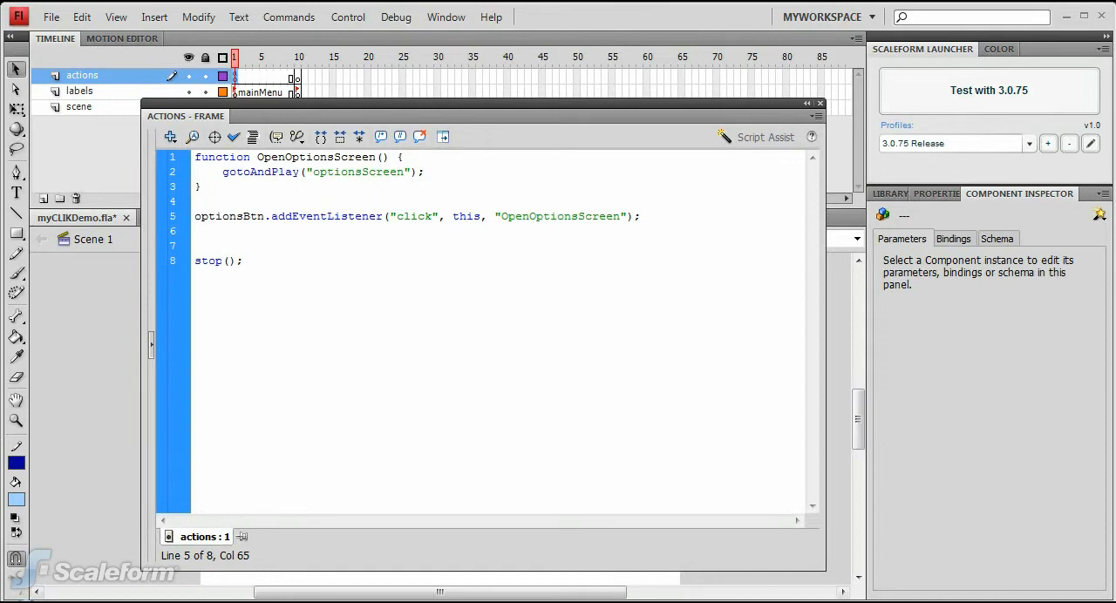
left_click(638, 216)
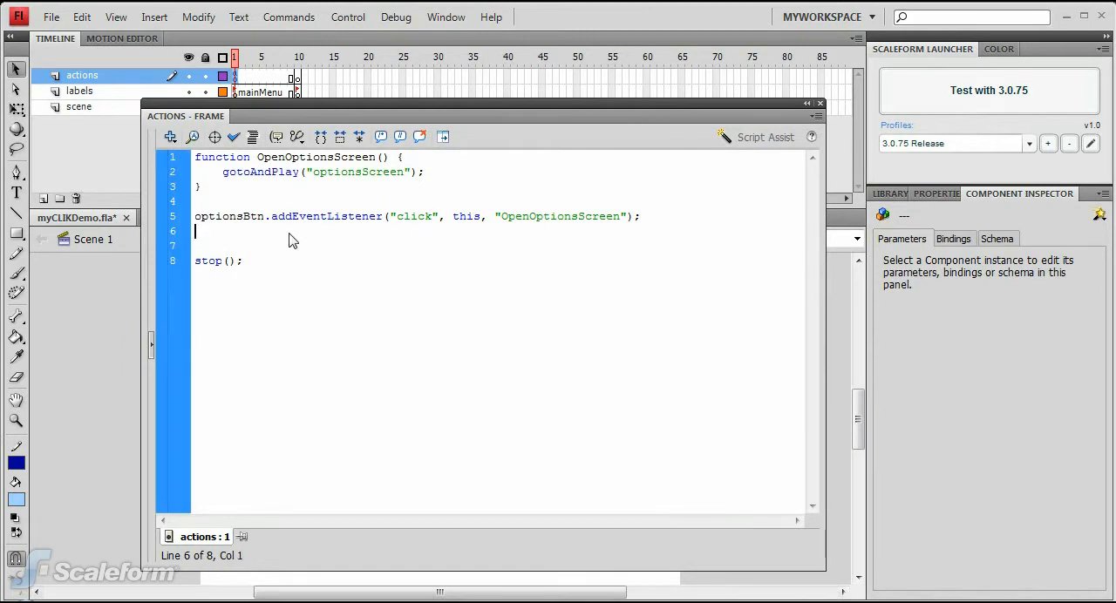
type("optionsBtn.focused = true;")
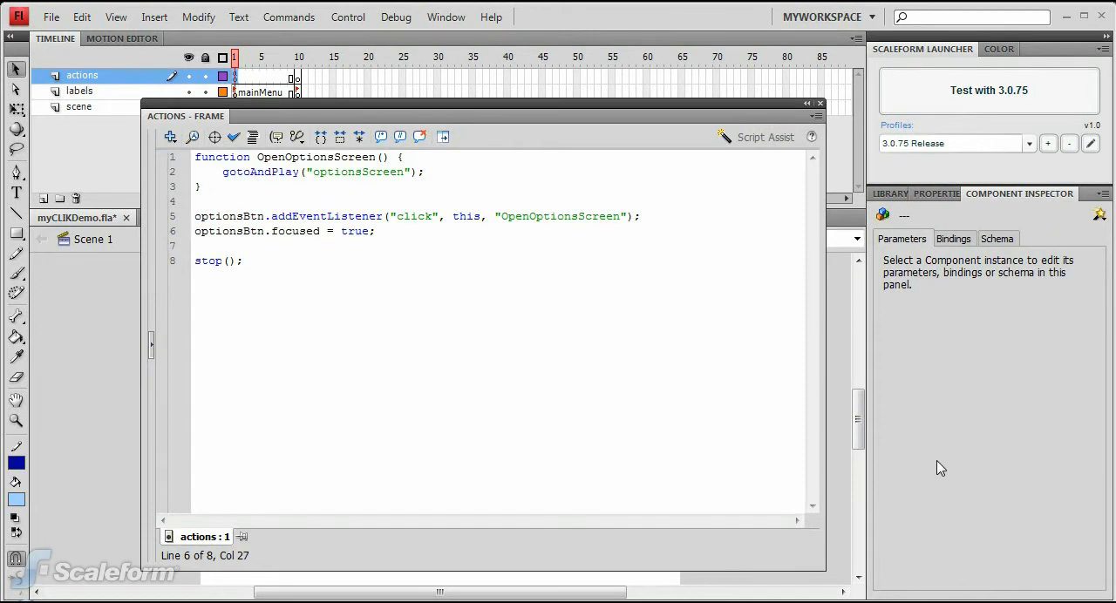
mouse_move(819, 111)
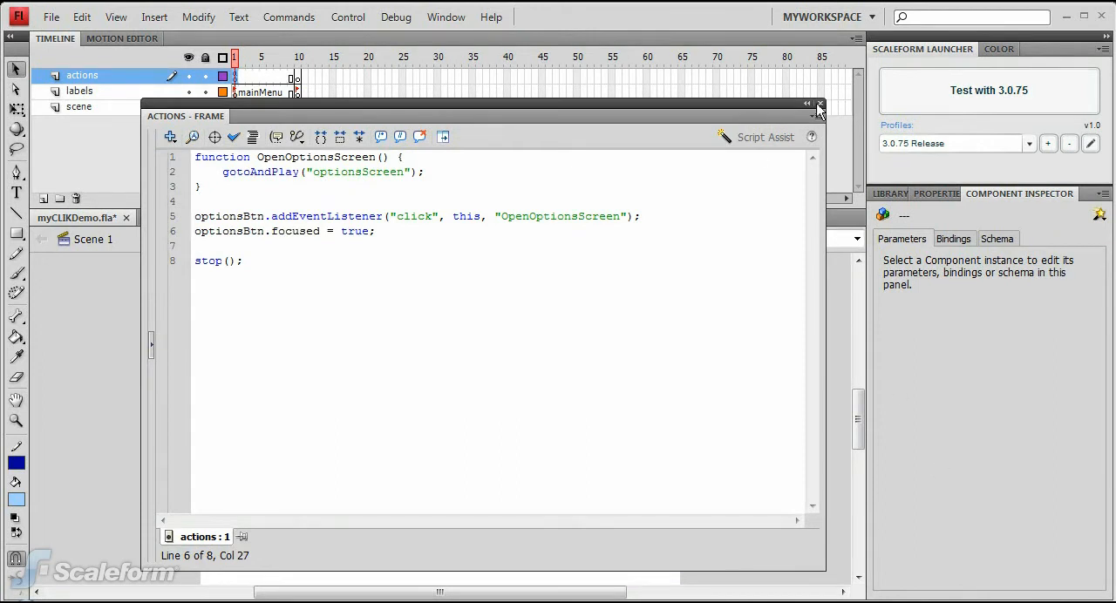
- Add a stop(); script on frame 10 of the actions layer
left_click(820, 105)
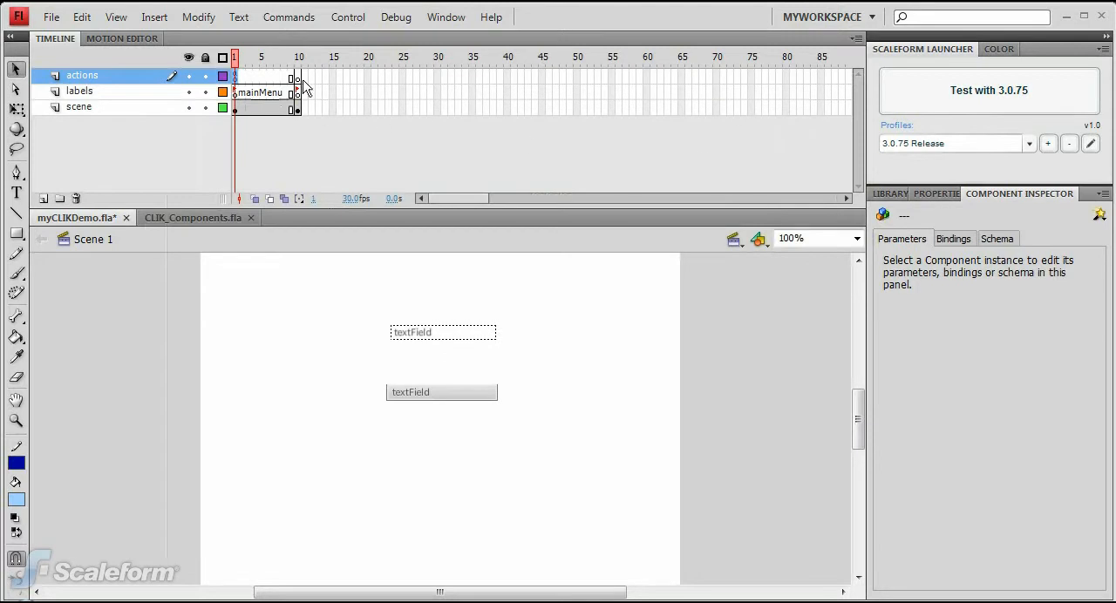
left_click(298, 55)
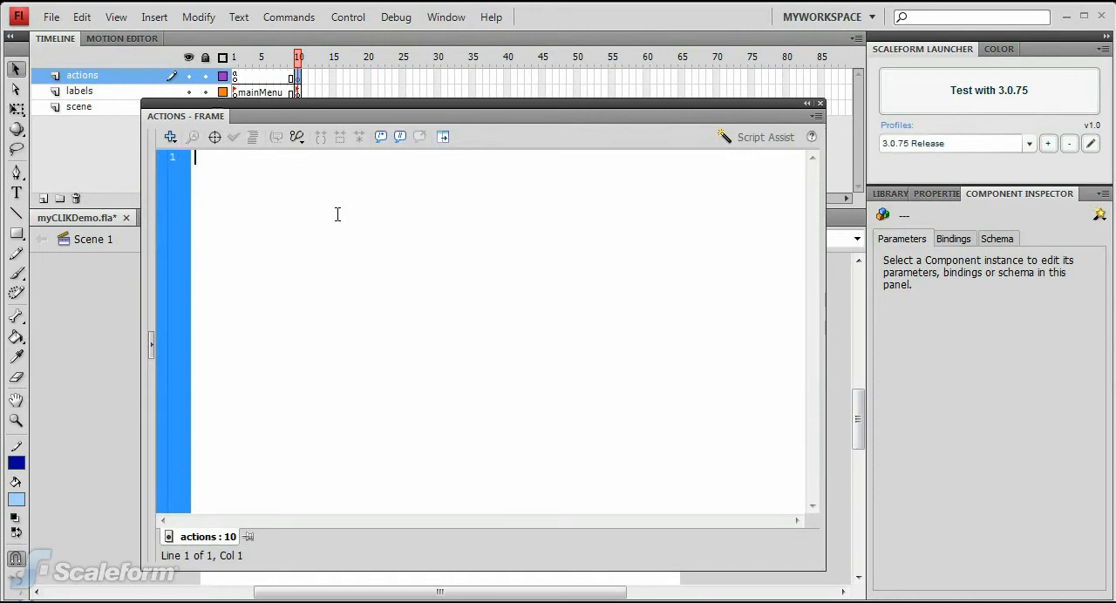
type("stop();")
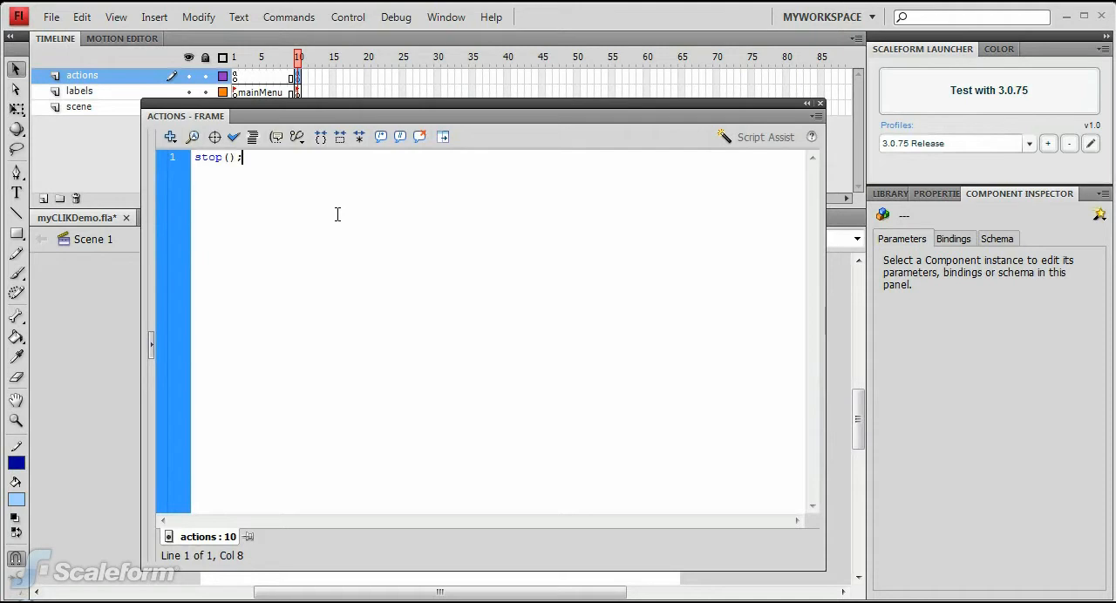
mouse_move(656, 181)
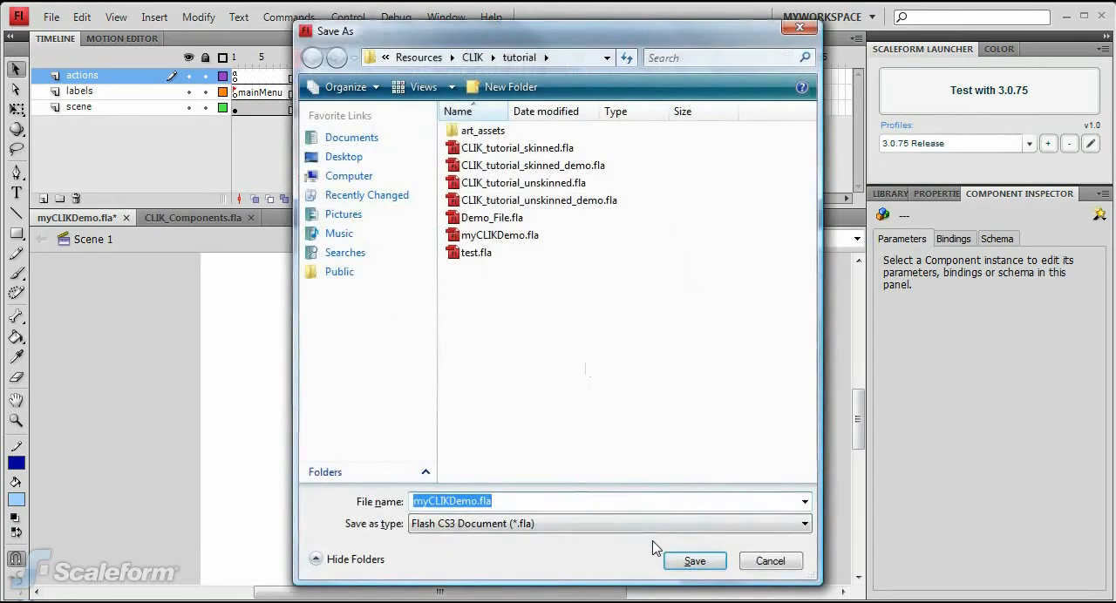
- Save myCLIKDemo.fla in Flash CS3 format and launch it with Test with 3.0.75
left_click(693, 561)
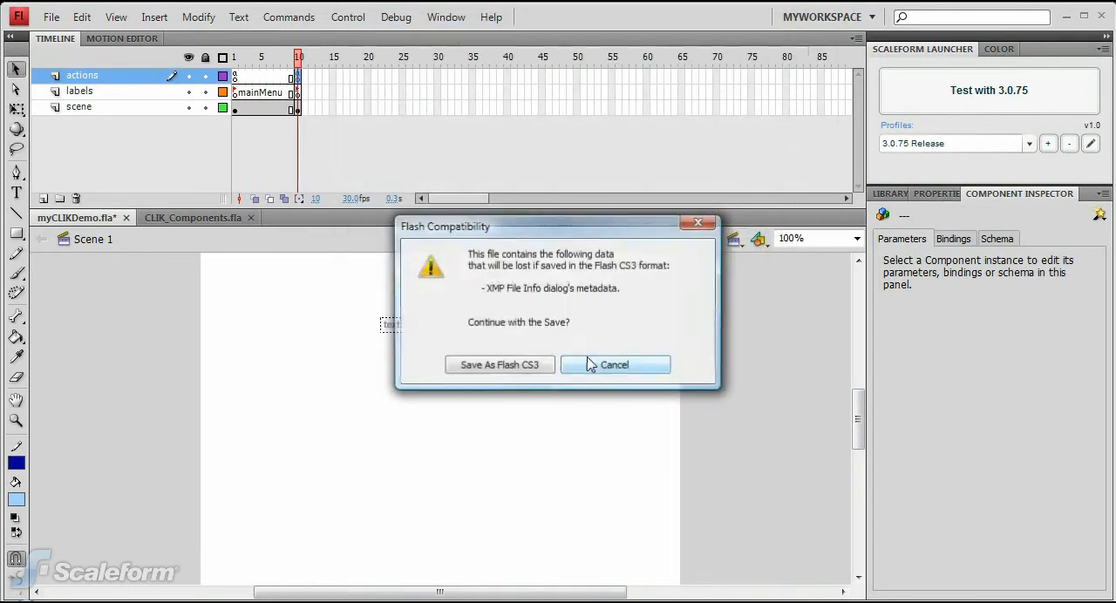
left_click(613, 364)
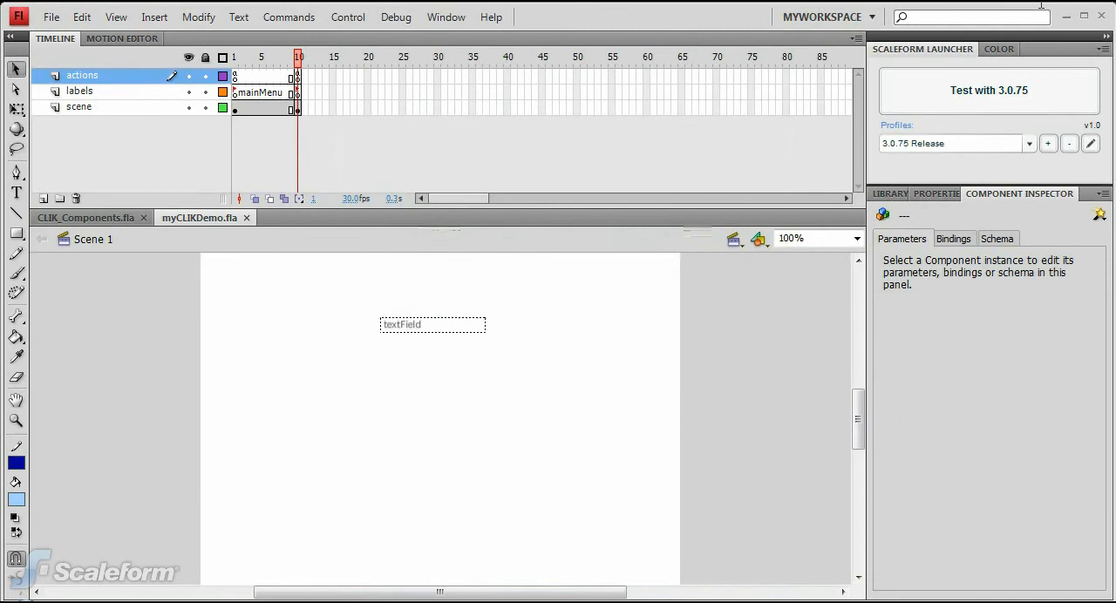
left_click(986, 90)
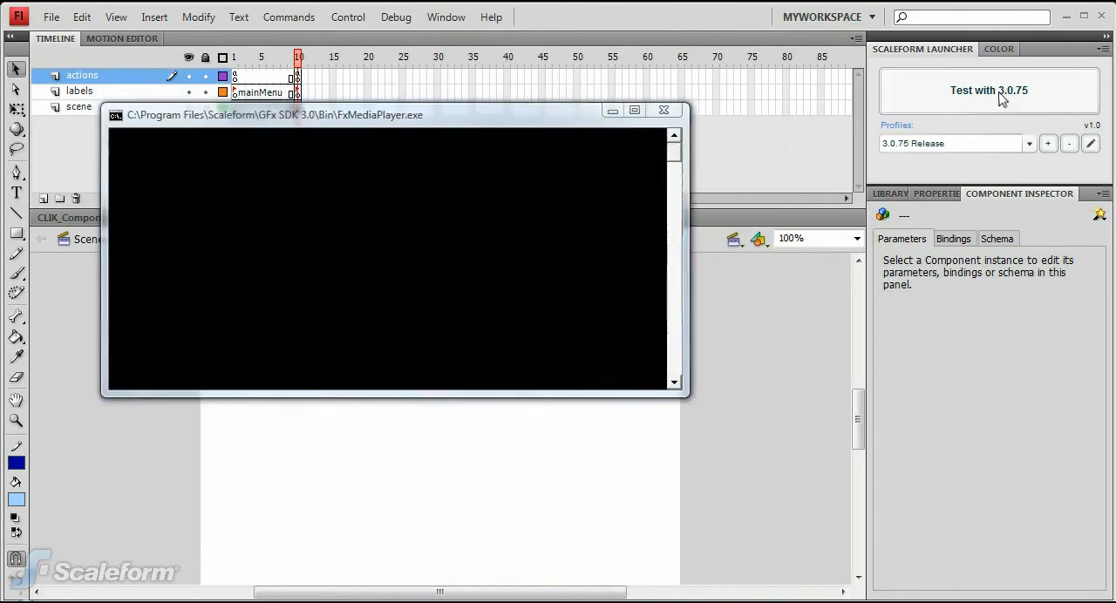
left_click(988, 90)
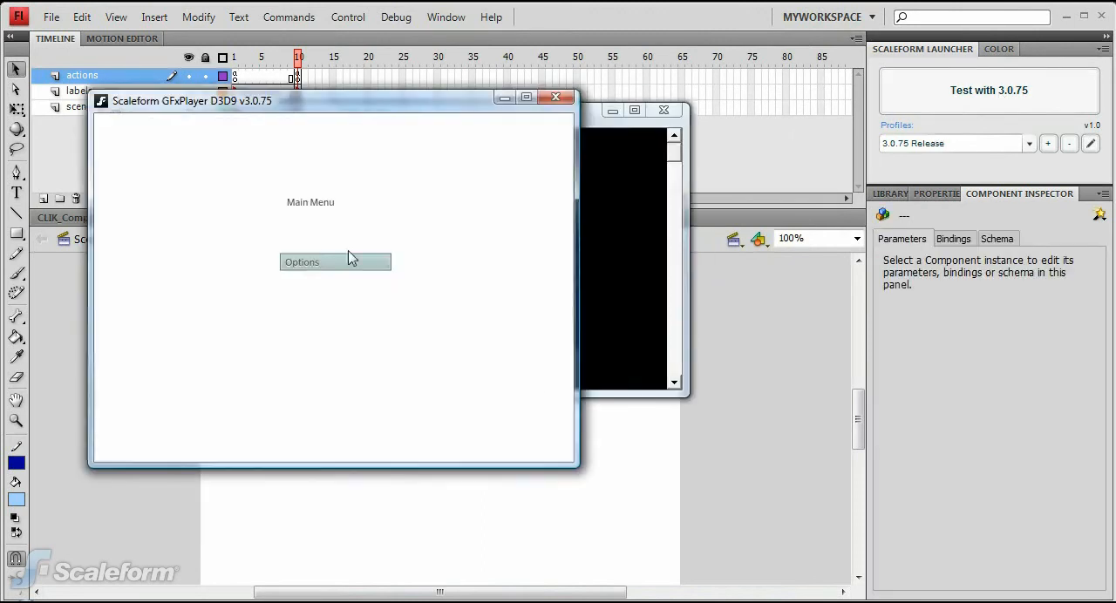
- Use the Main Menu's Options button in GFxPlayer to reach the Options screen
left_click(335, 262)
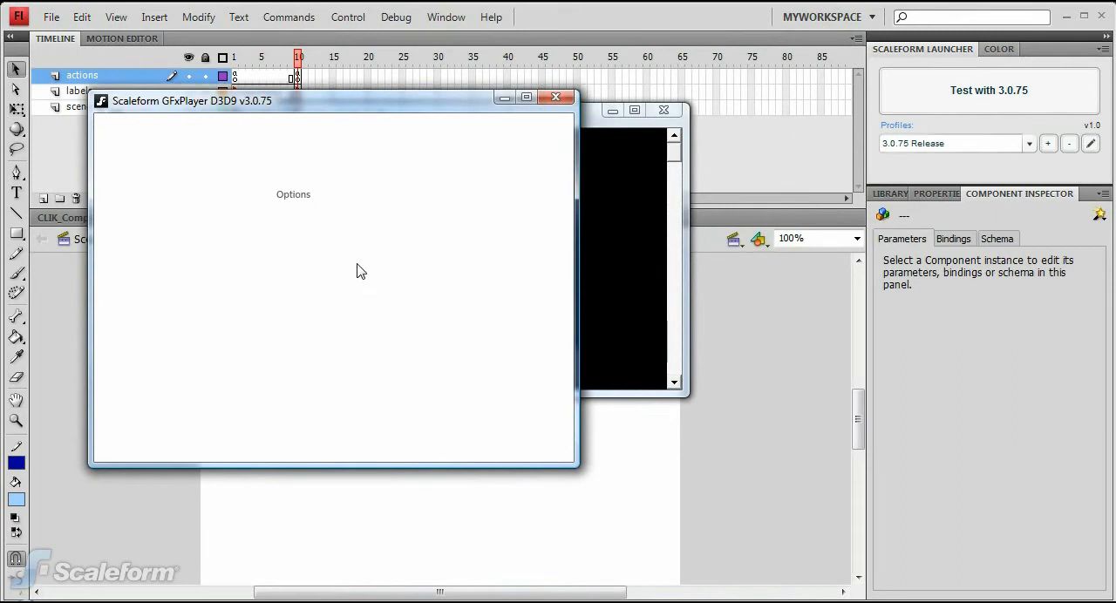
mouse_move(282, 227)
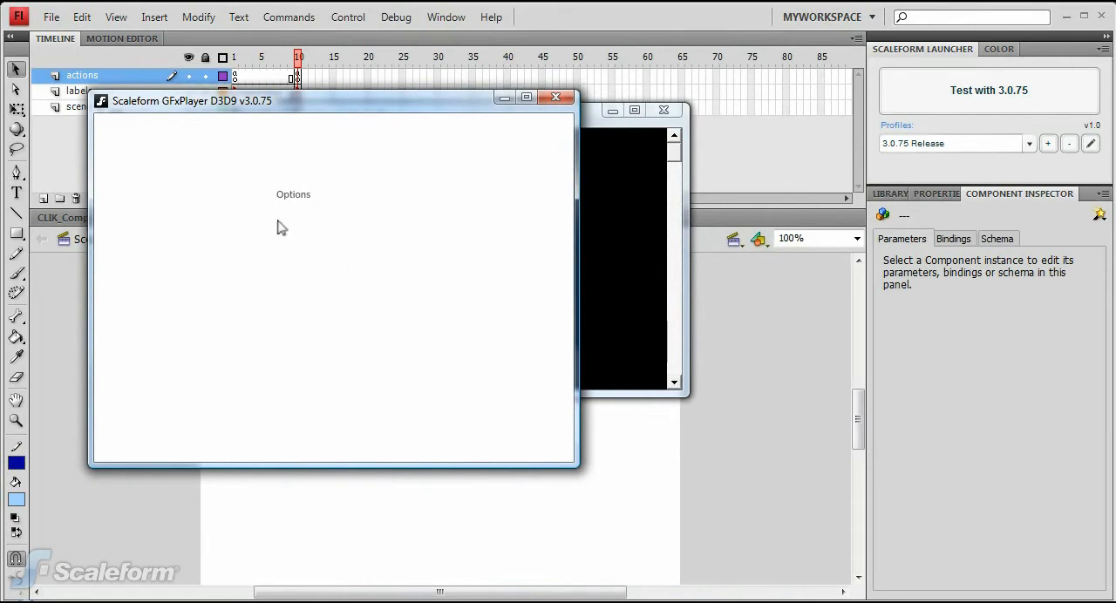
mouse_move(391, 373)
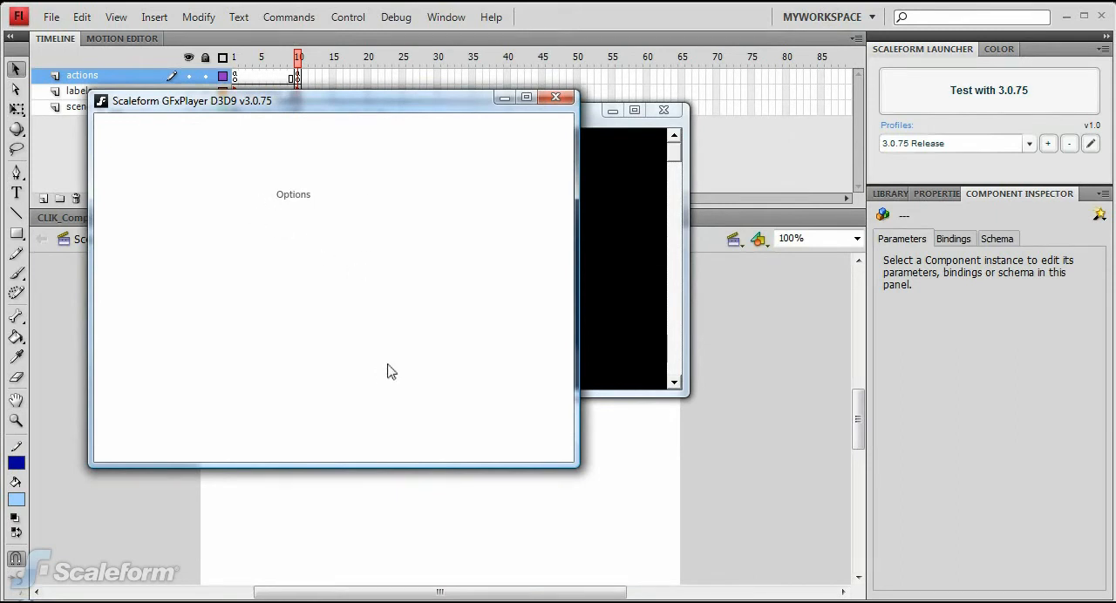
left_click(554, 96)
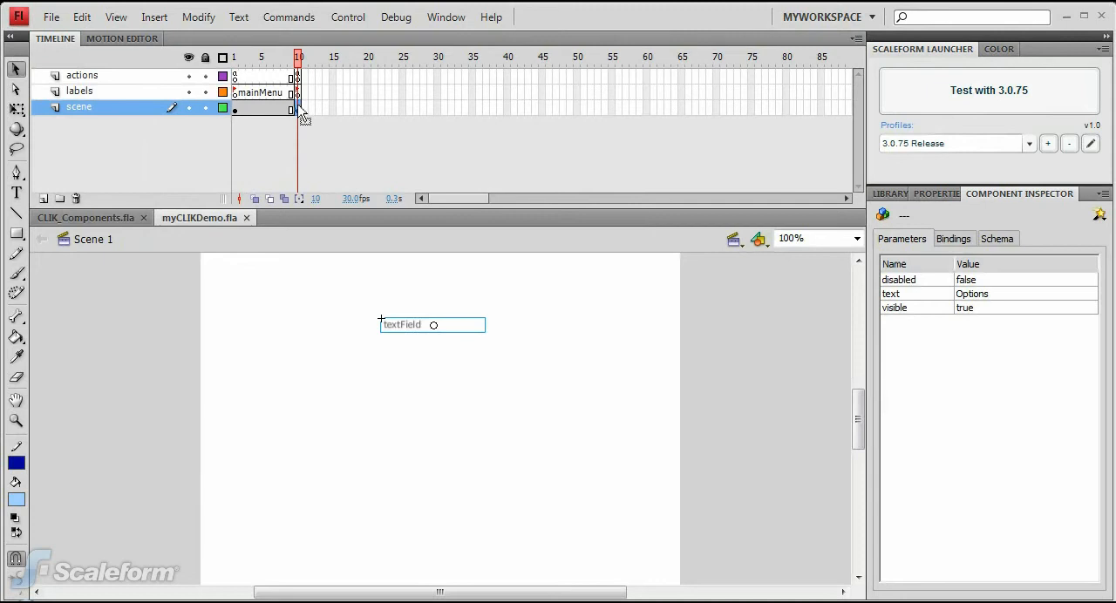
mouse_move(171, 241)
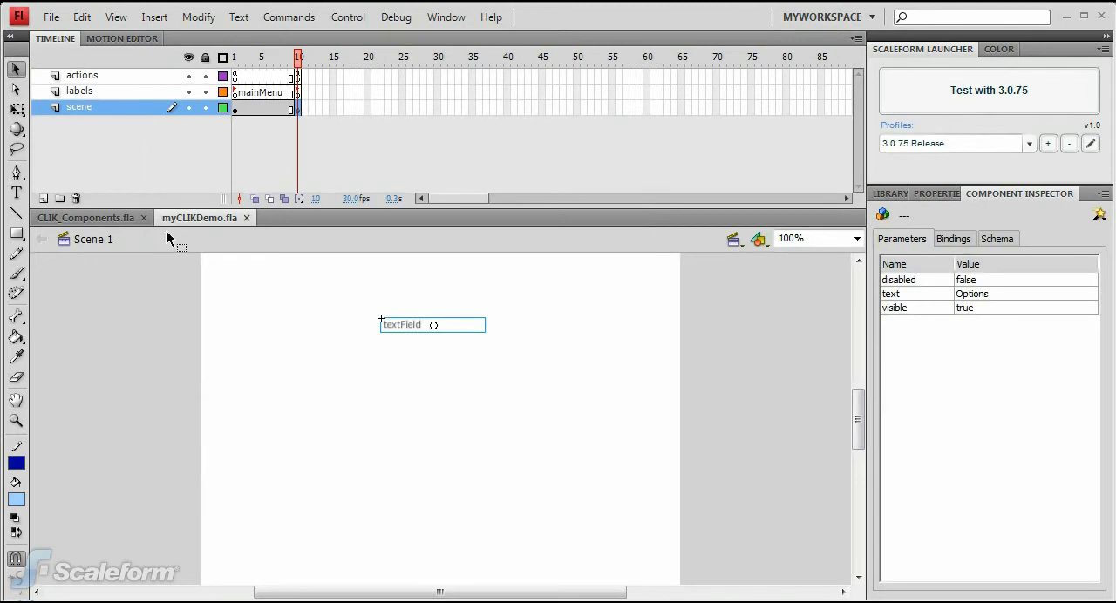
- Copy OptionStepper from the CLIK_Components.fla library and paste it onto the demo's stage
left_click(84, 216)
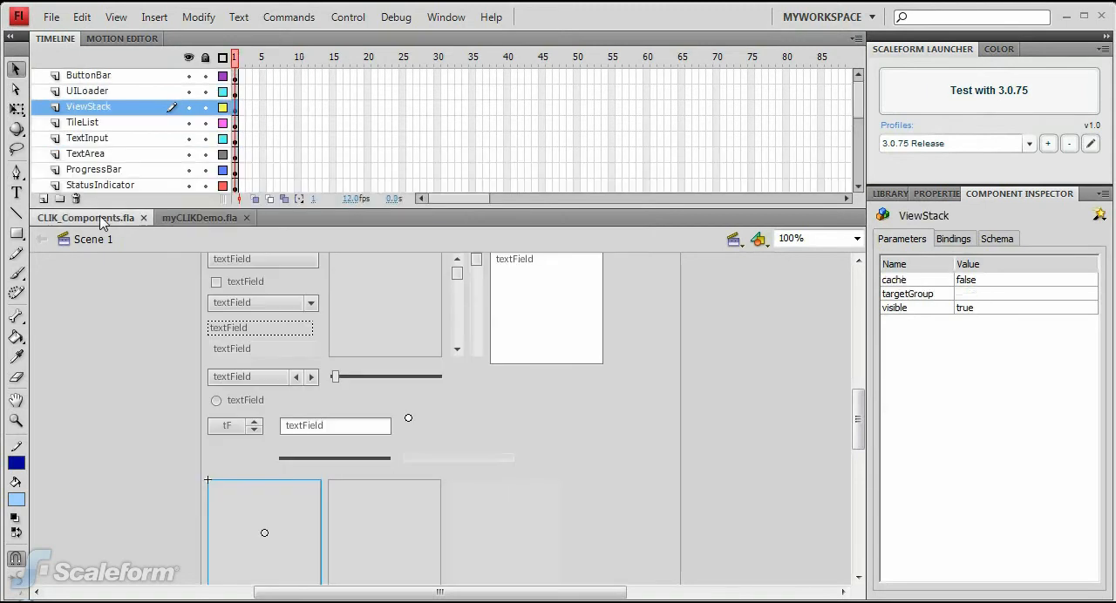
left_click(889, 193)
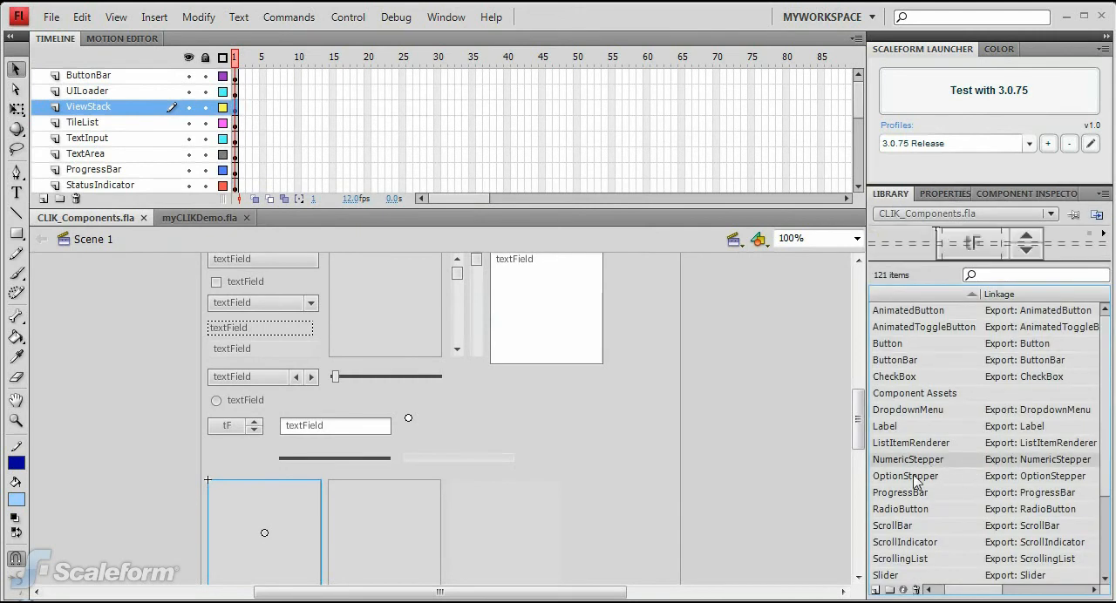
right_click(905, 476)
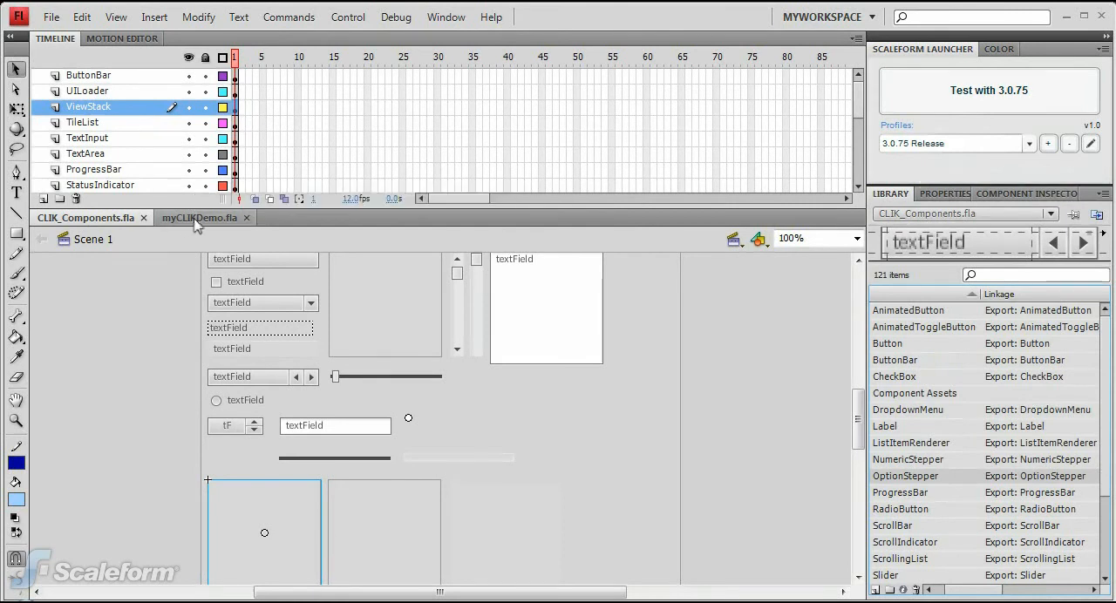
left_click(200, 216)
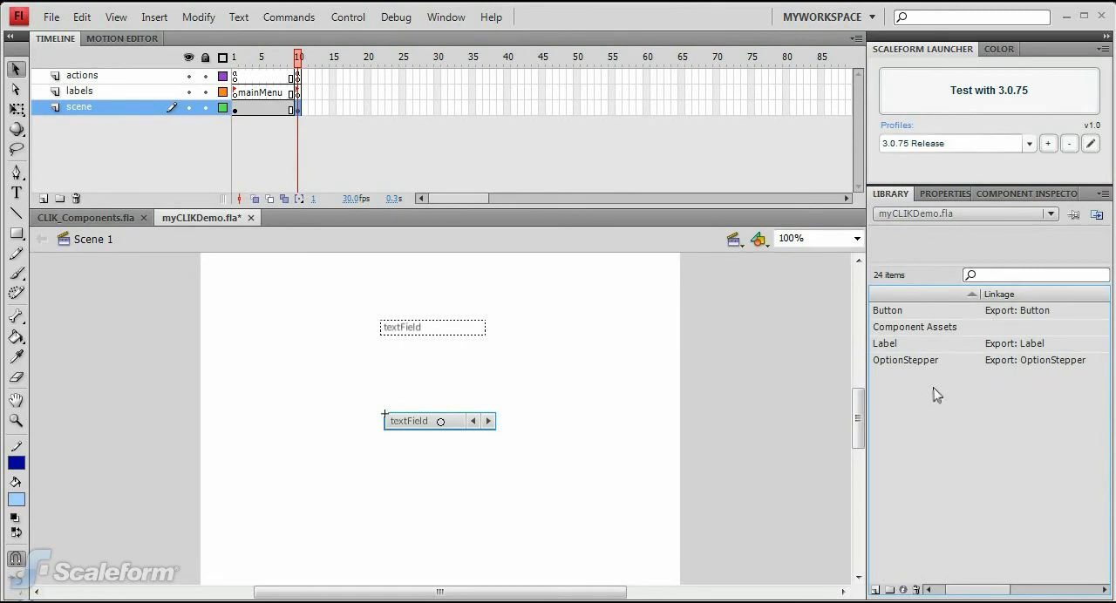
mouse_move(915, 366)
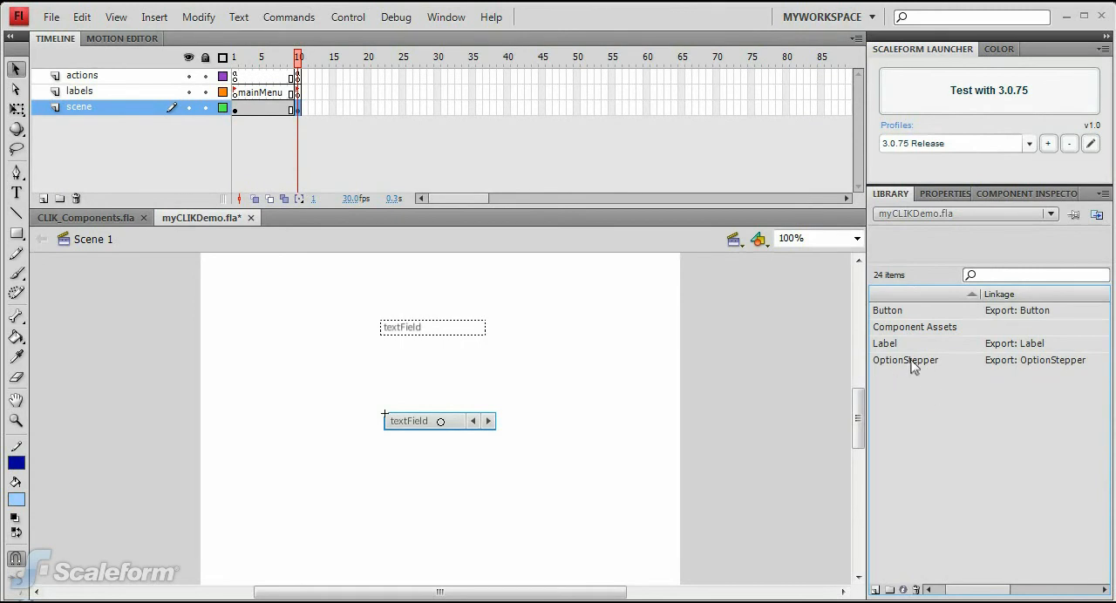
- Name the stepper instance difficultyOption and drag it up and to the right
left_click(905, 361)
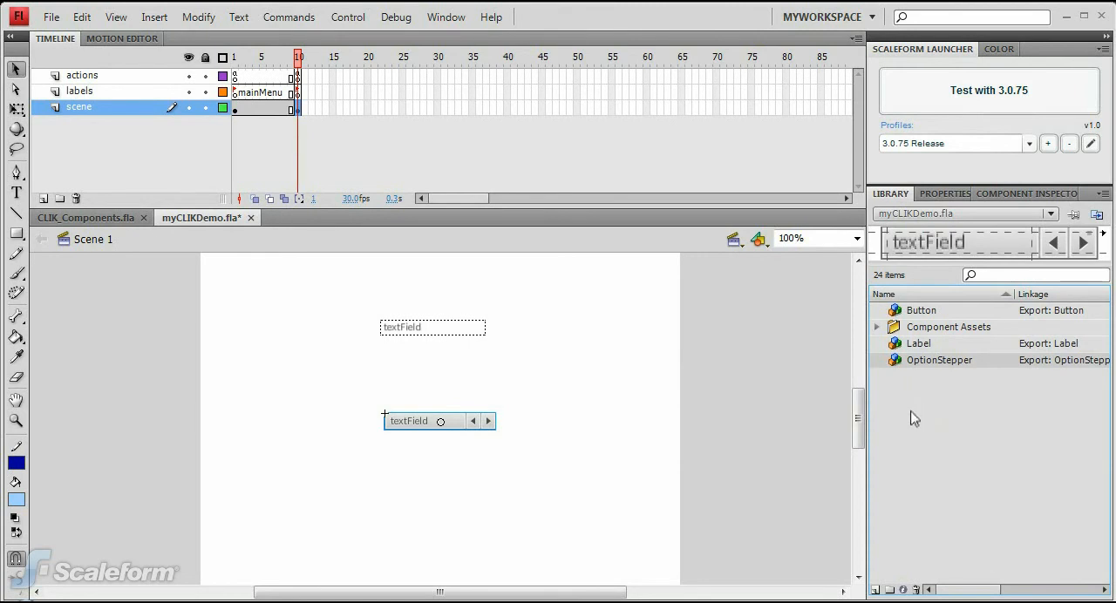
left_click(938, 193)
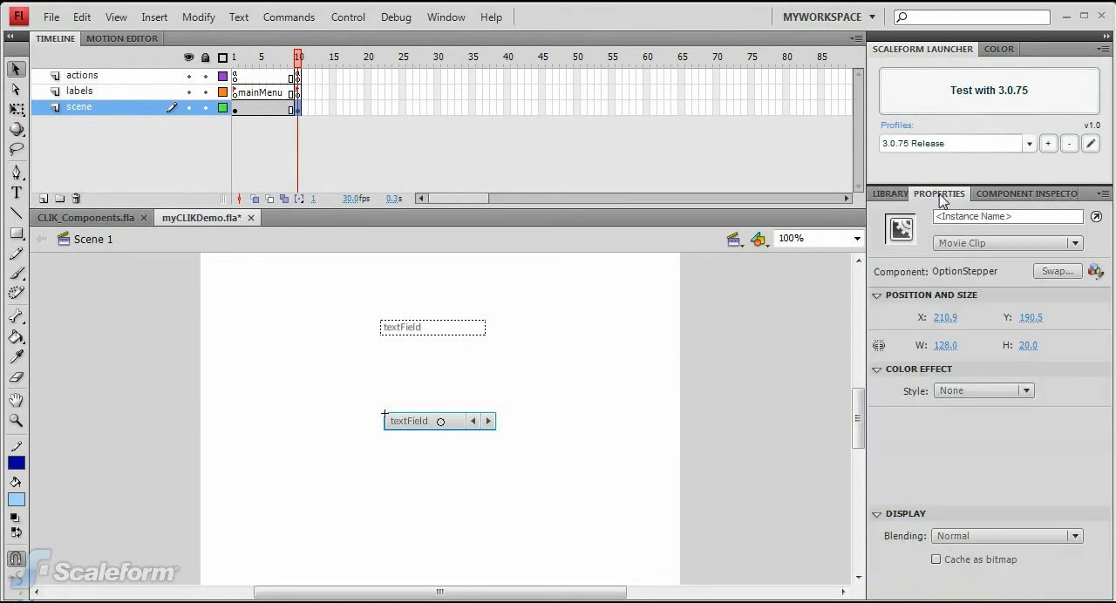
left_click(1008, 214)
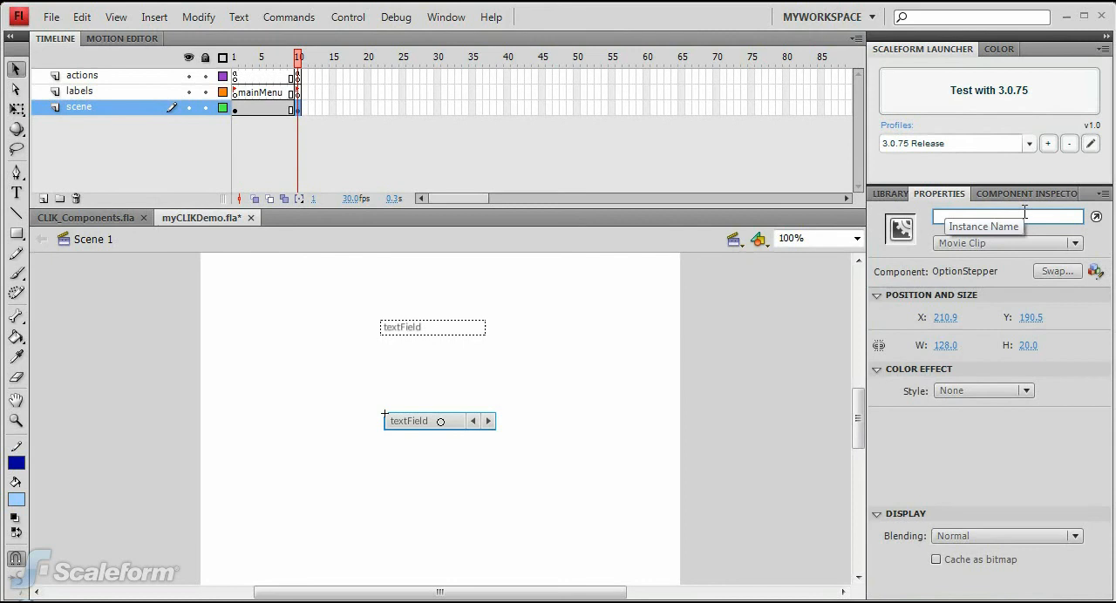
type("difficultyOption")
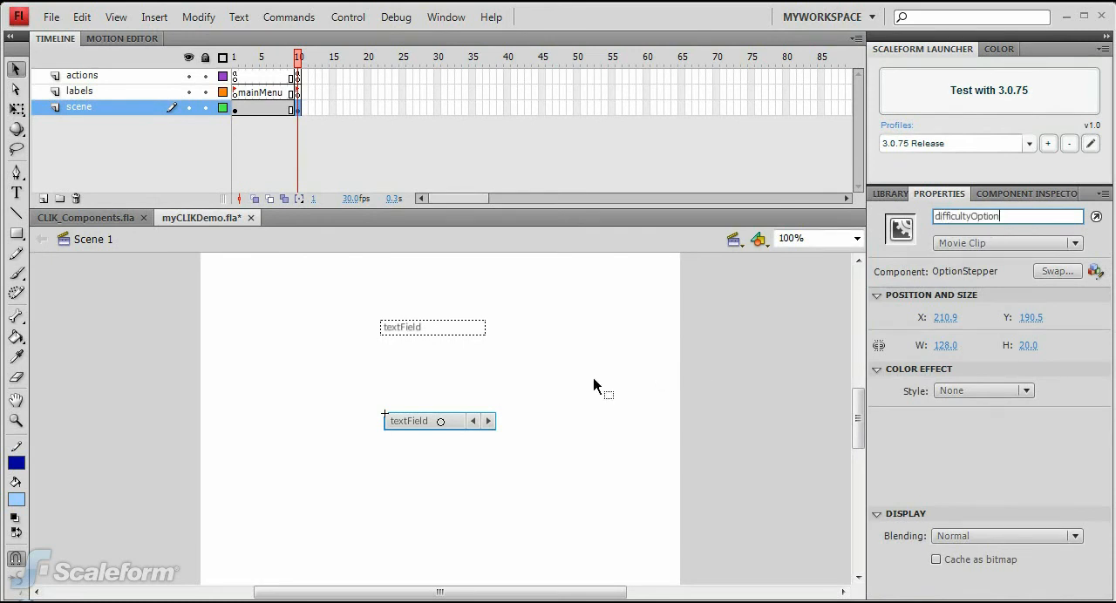
left_click_drag(408, 421, 462, 367)
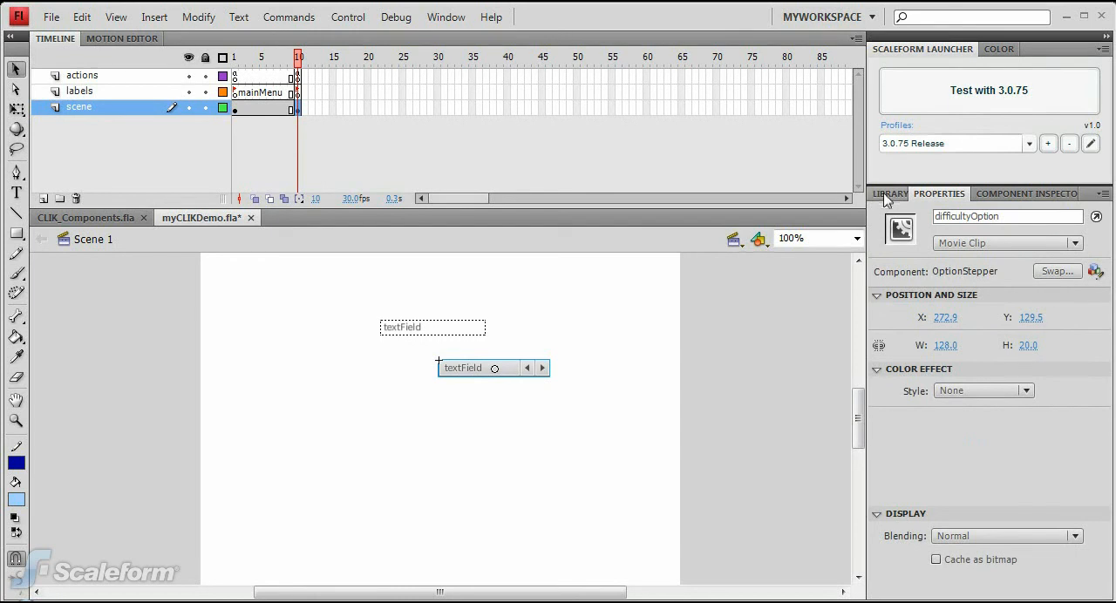
- Place a Label component left of the stepper with its text parameter set to Difficulty
left_click(889, 194)
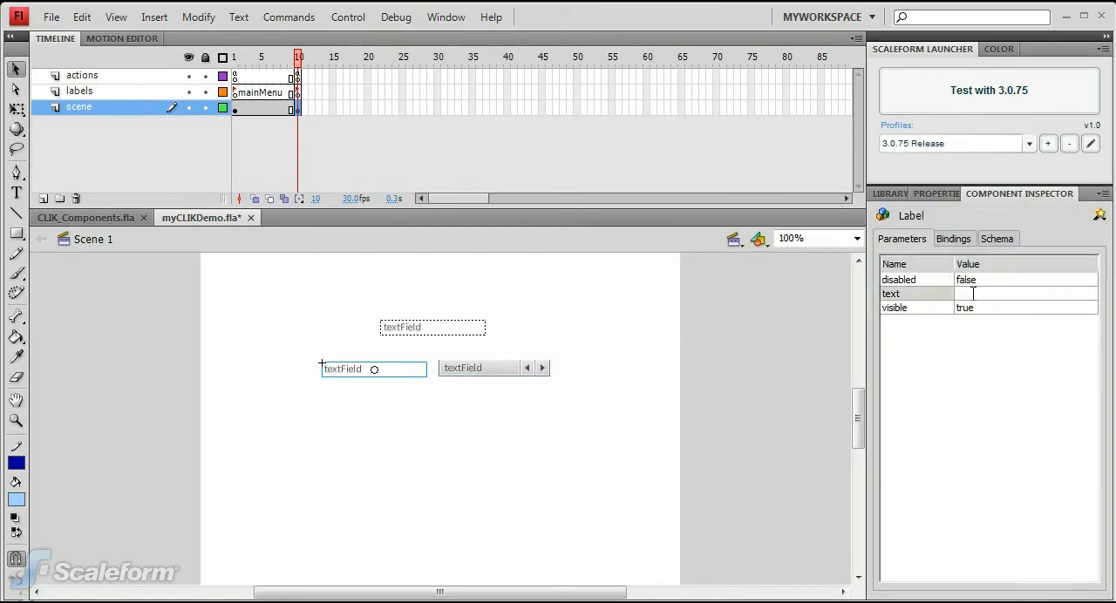
type("D")
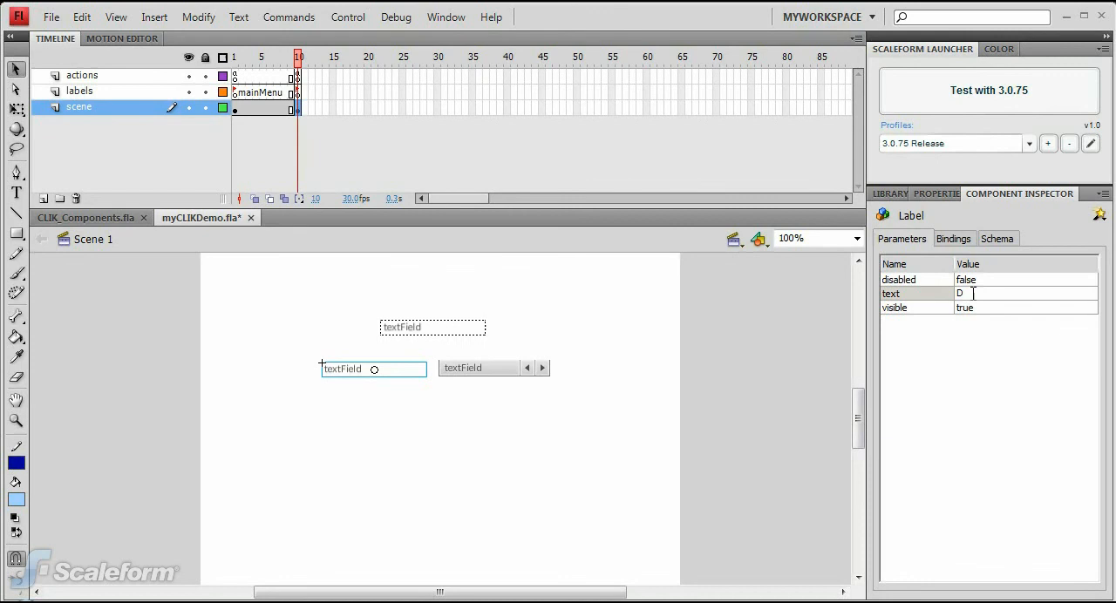
type("ifficulty")
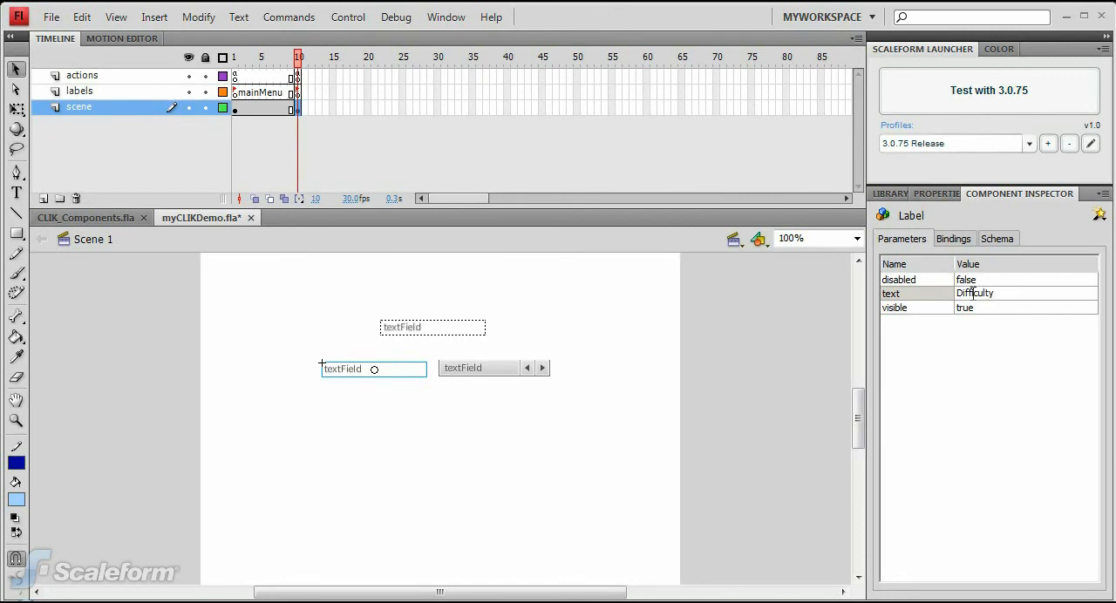
left_click(706, 376)
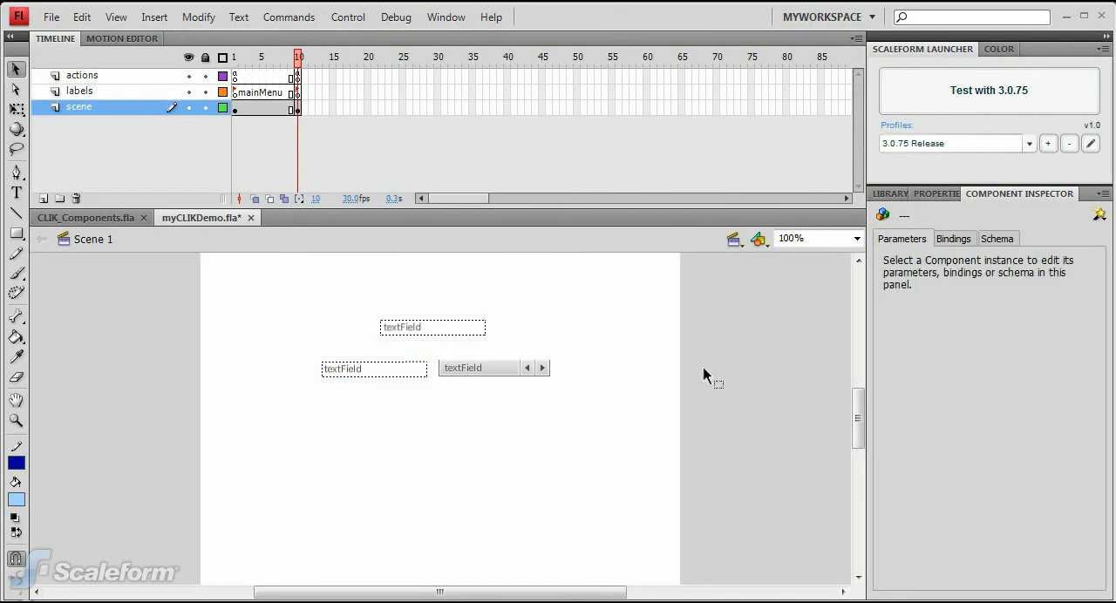
mouse_move(672, 532)
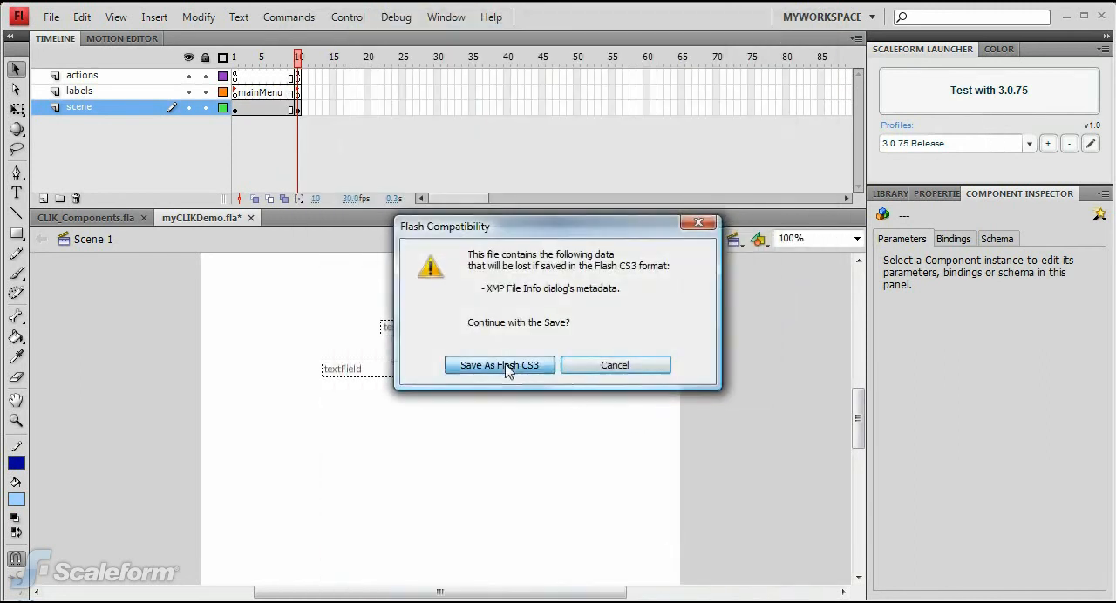
- Re-save in Flash CS3 format, test in GFxPlayer and show the Options screen with the Difficulty label
left_click(498, 364)
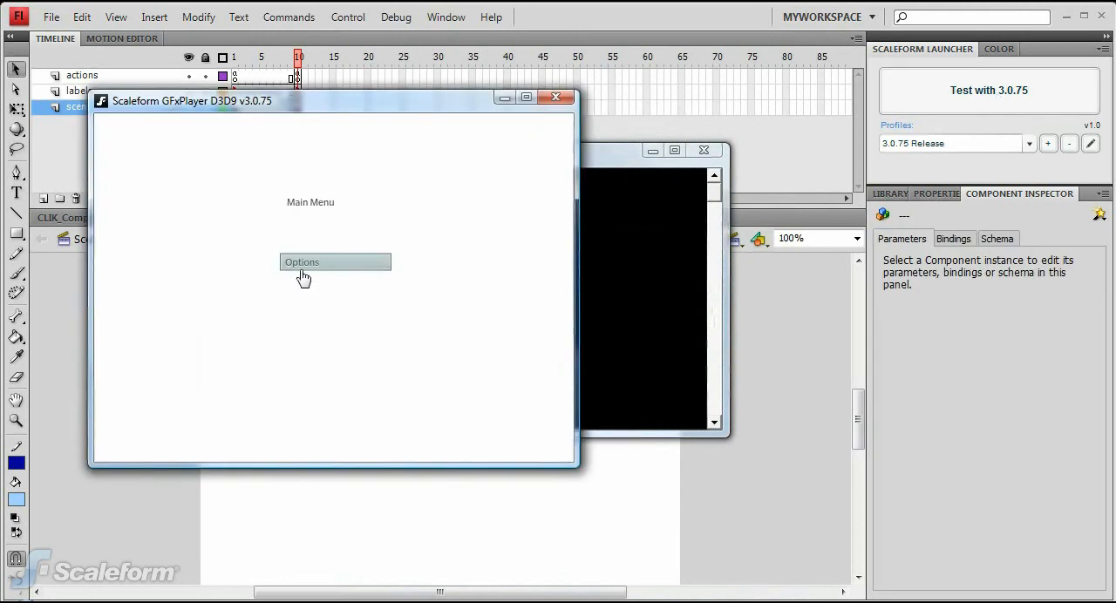
left_click(335, 261)
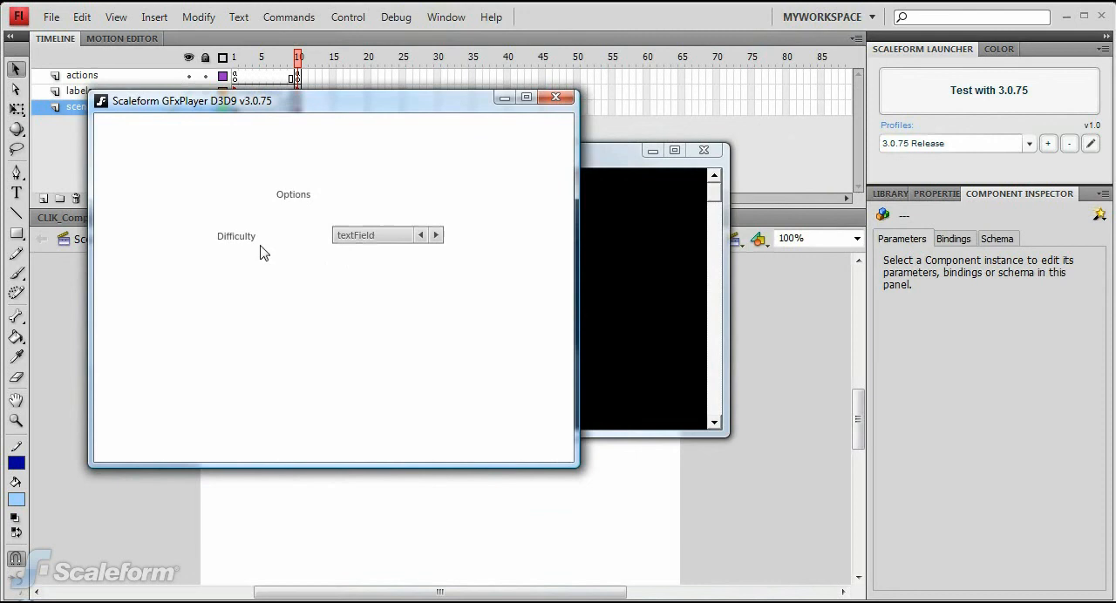
mouse_move(380, 244)
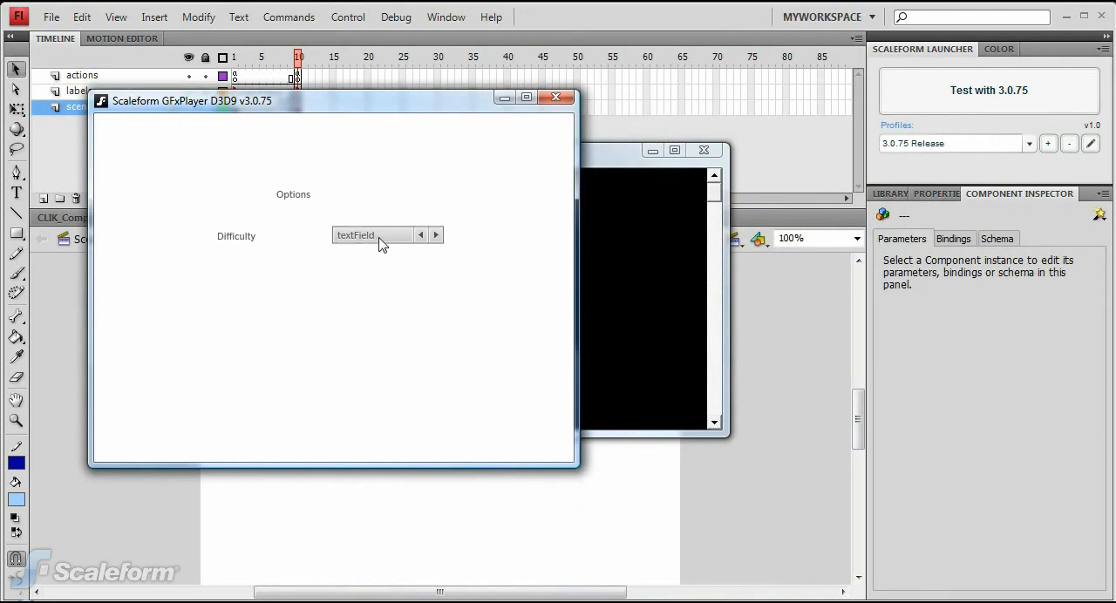